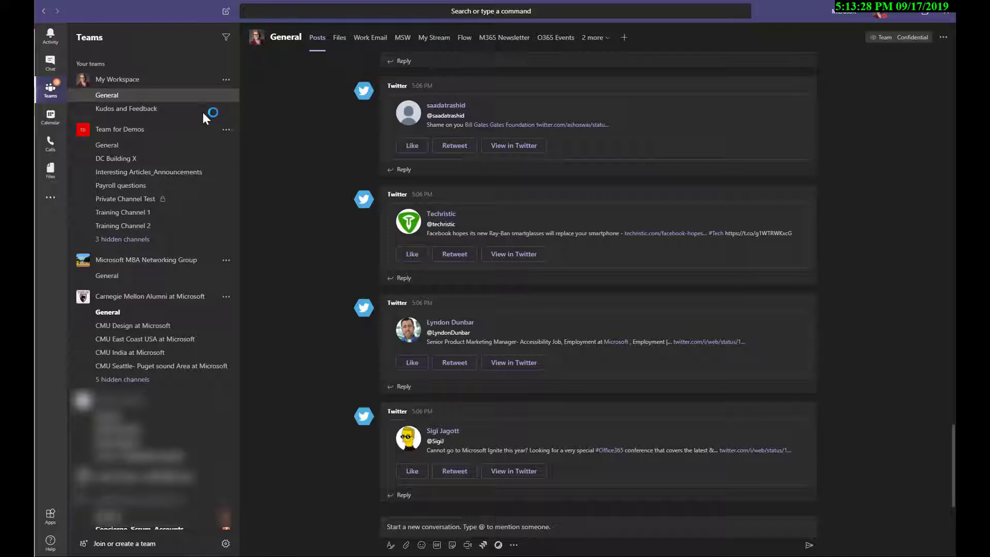
pyautogui.moveTo(295, 98)
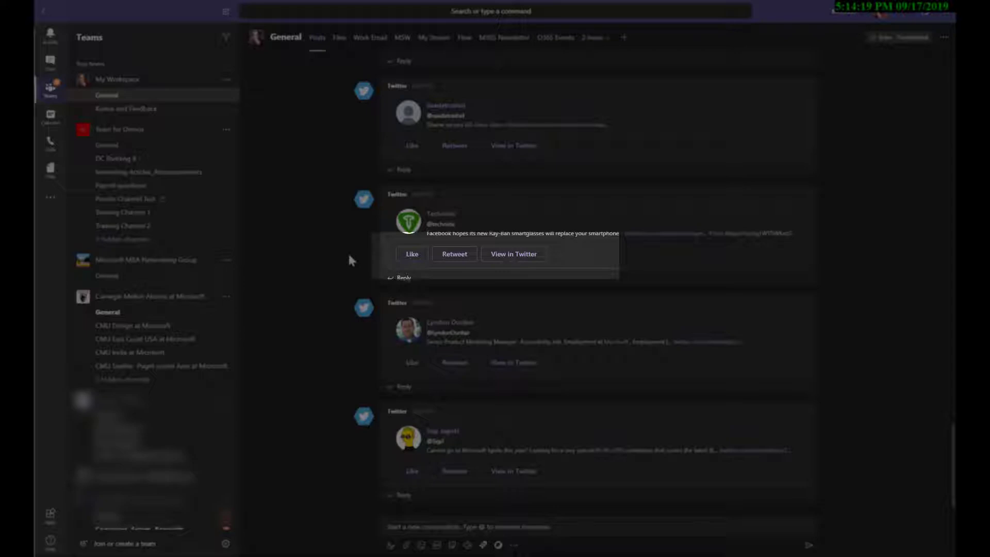
pyautogui.moveTo(321, 280)
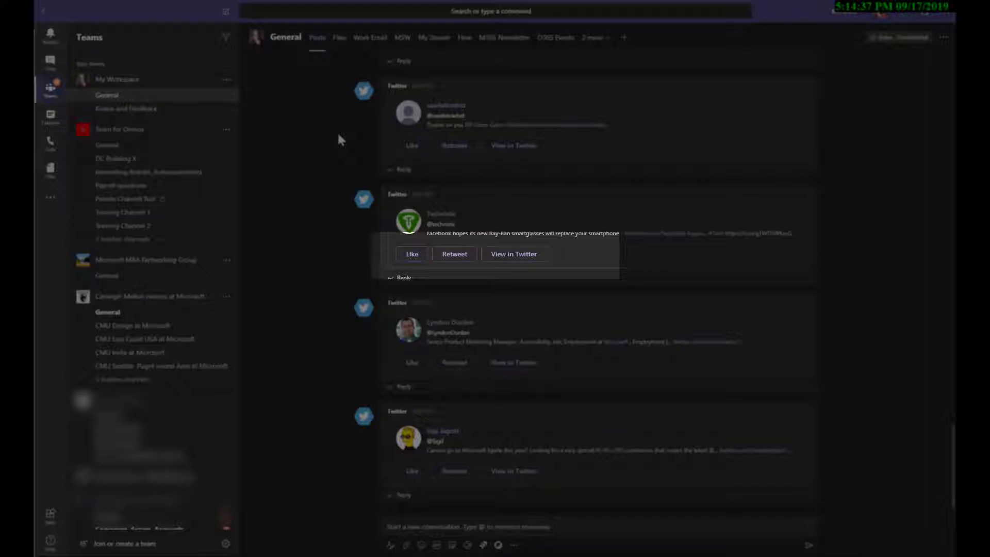
pyautogui.moveTo(370, 37)
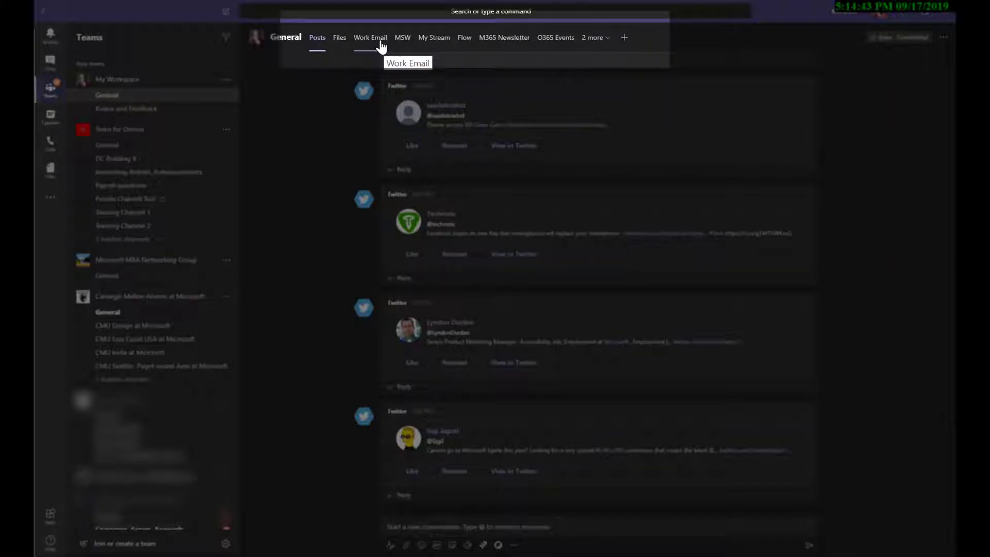
pyautogui.moveTo(334, 85)
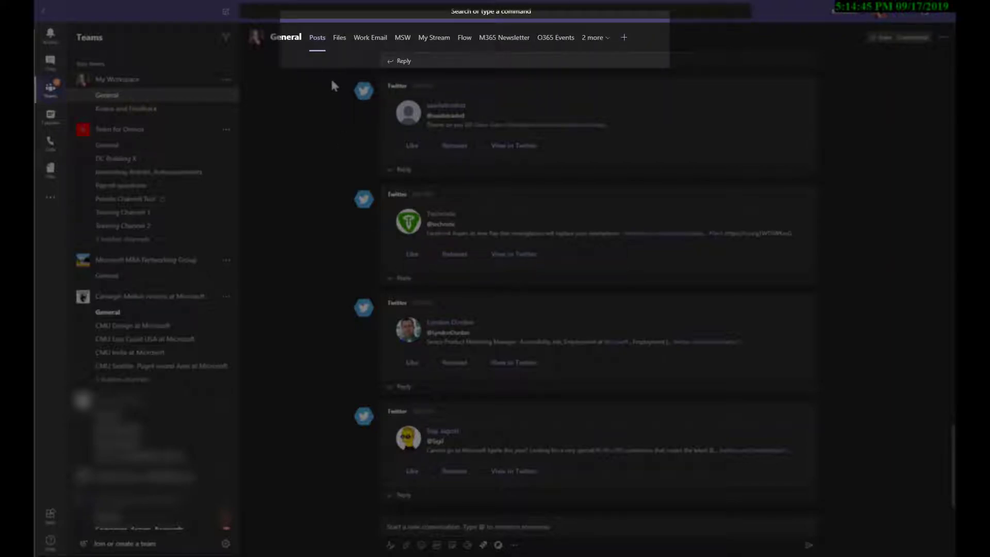
# Open the General channel's Work Email tab to show the embedded Outlook inbox
pyautogui.click(370, 37)
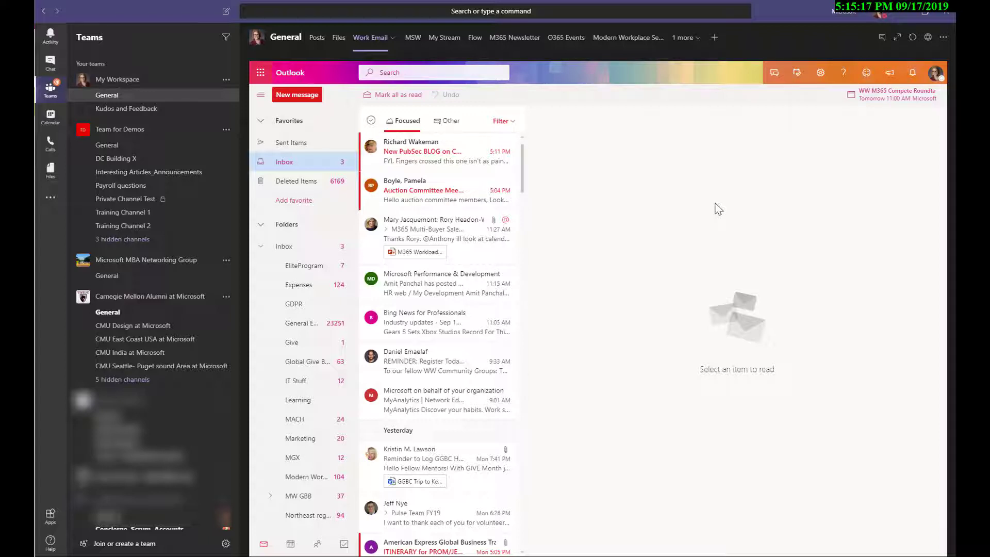
pyautogui.moveTo(645, 173)
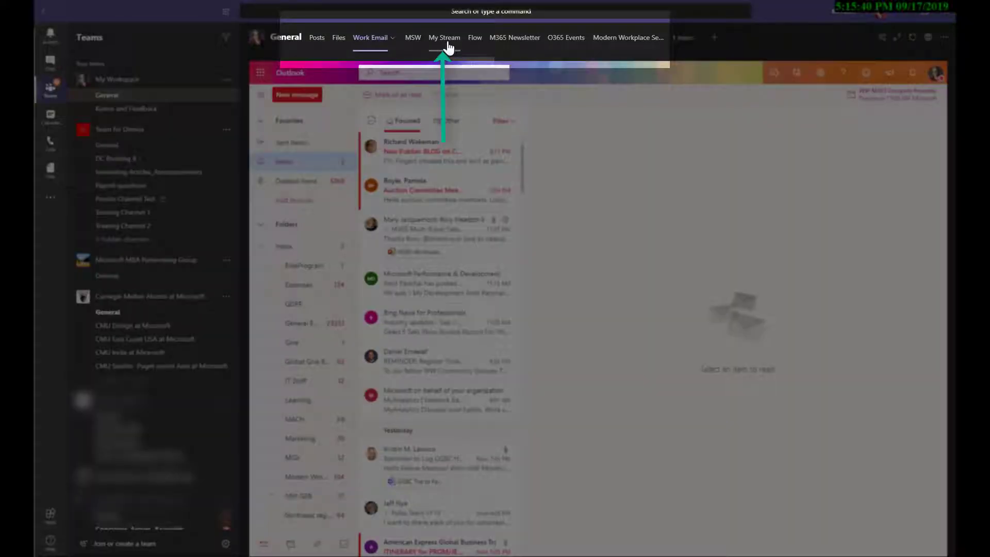
# View the My Stream portal, then switch to the DC Building X channel's posts
pyautogui.click(444, 37)
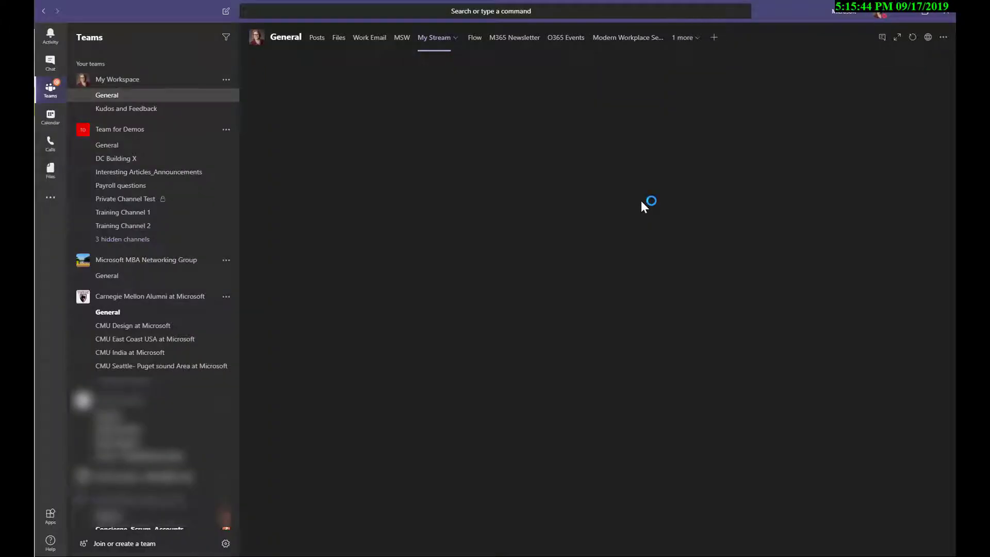
pyautogui.click(433, 37)
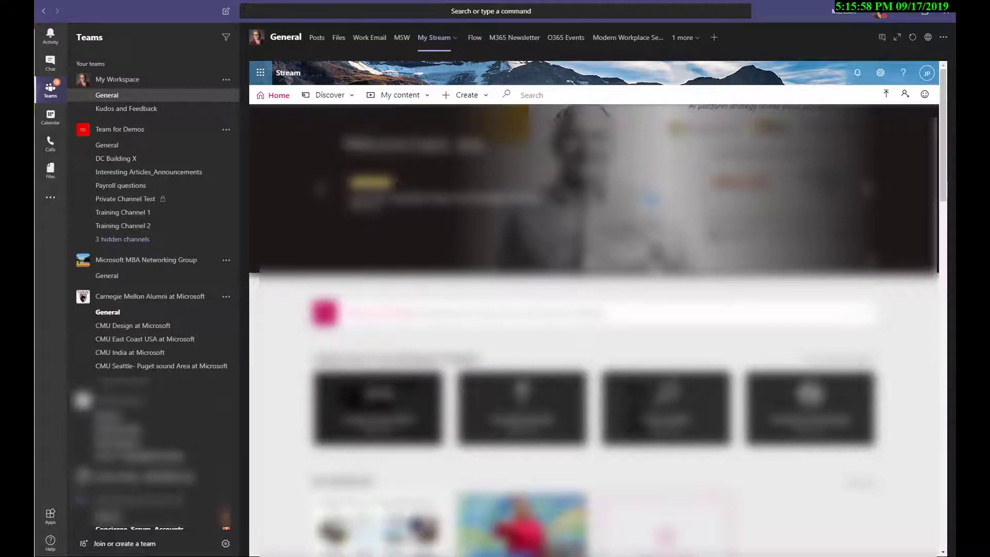
pyautogui.click(116, 158)
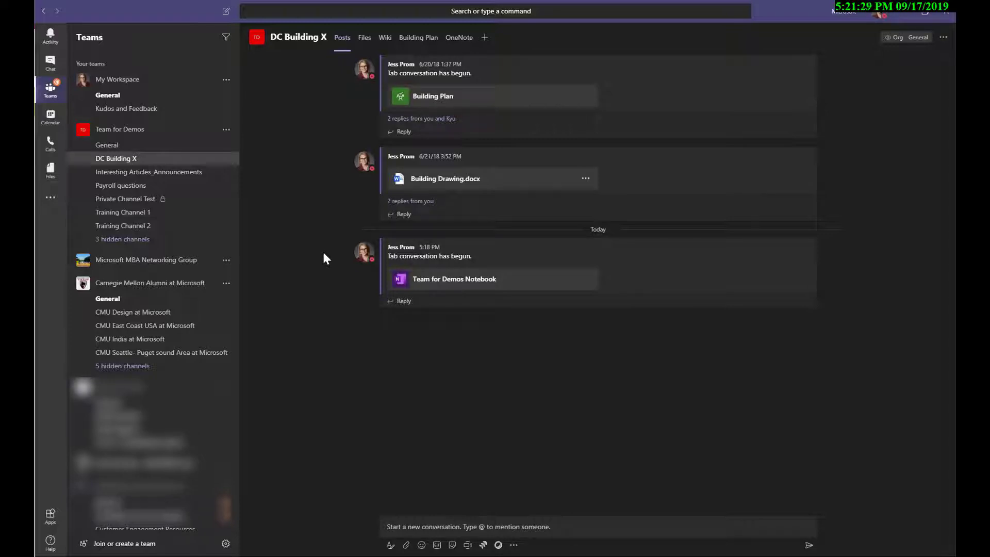
pyautogui.moveTo(189, 104)
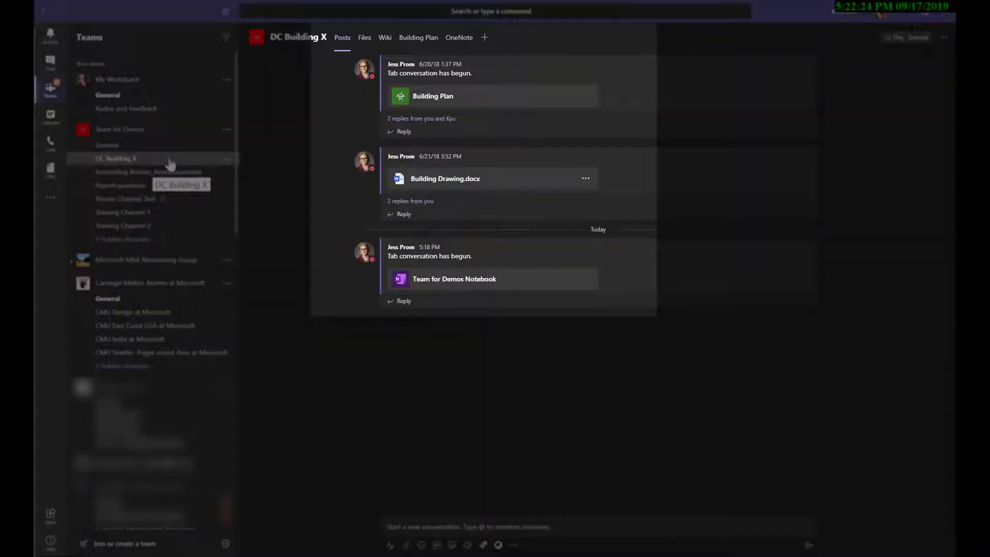
pyautogui.moveTo(686, 192)
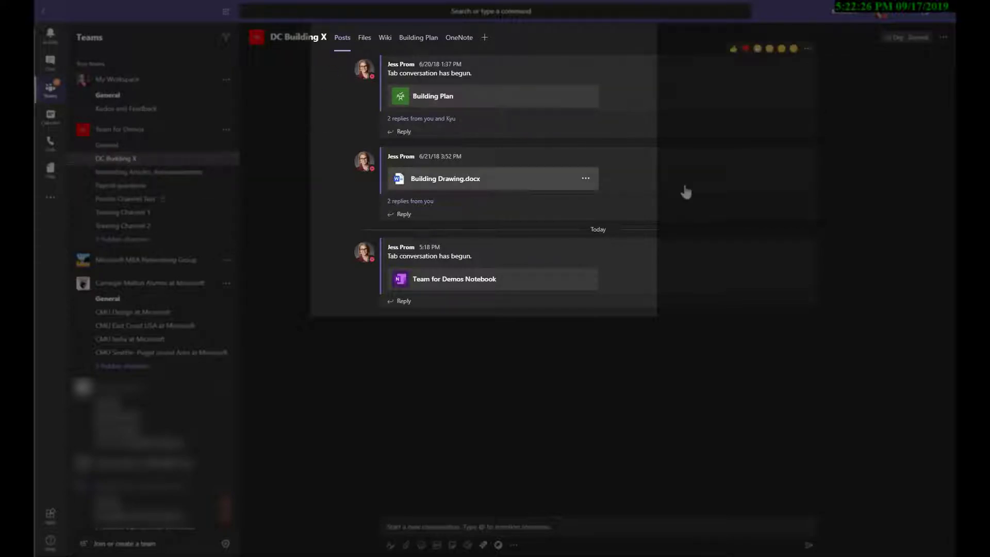
pyautogui.moveTo(653, 379)
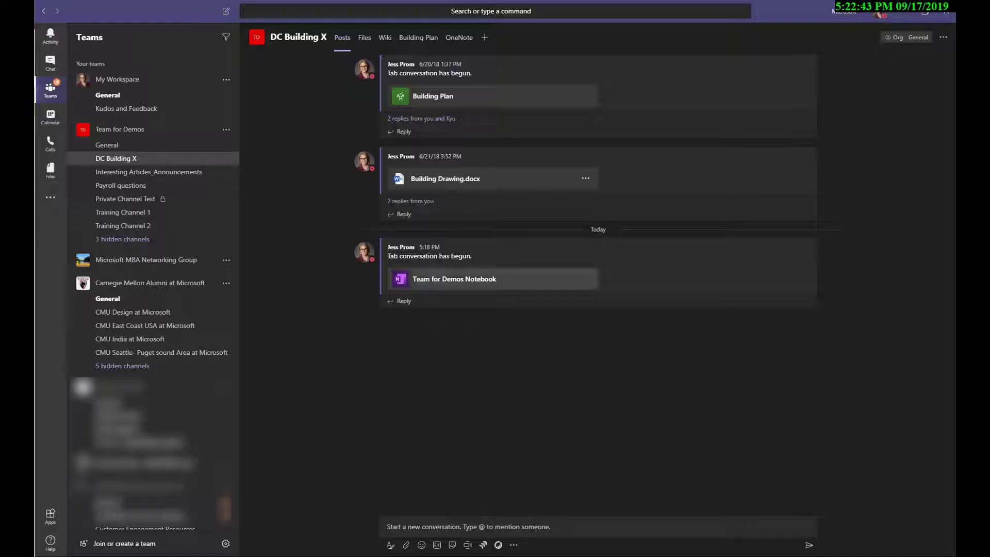
# Open the OneNote tab and expand navigation to show Weekly Meetings, Vendor Communications and dated pages
pyautogui.click(458, 37)
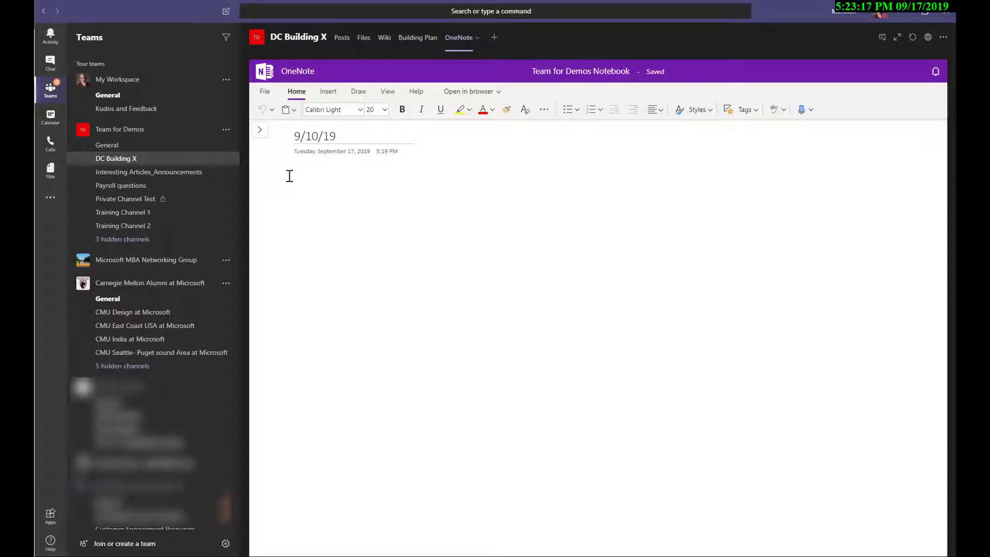
pyautogui.moveTo(259, 129)
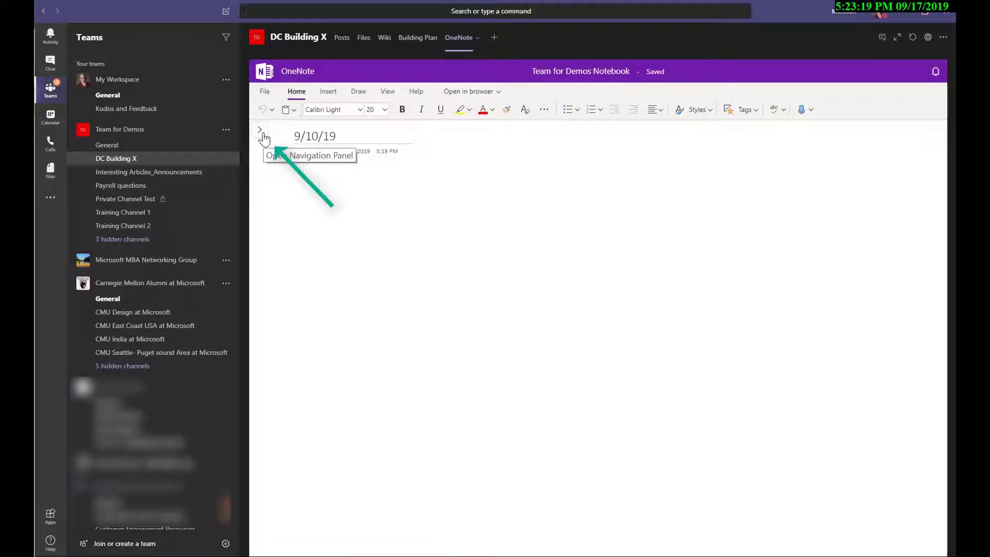
pyautogui.click(259, 129)
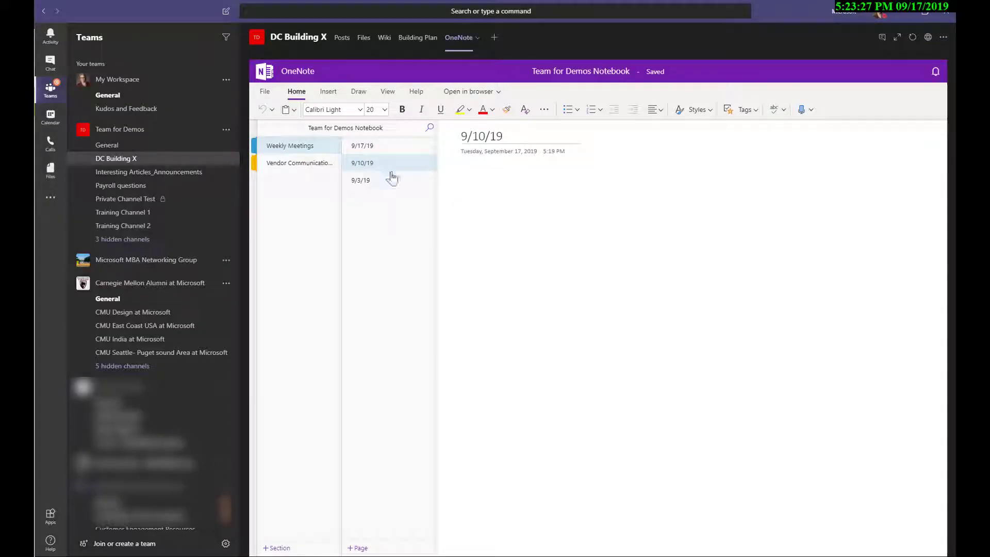
pyautogui.moveTo(404, 203)
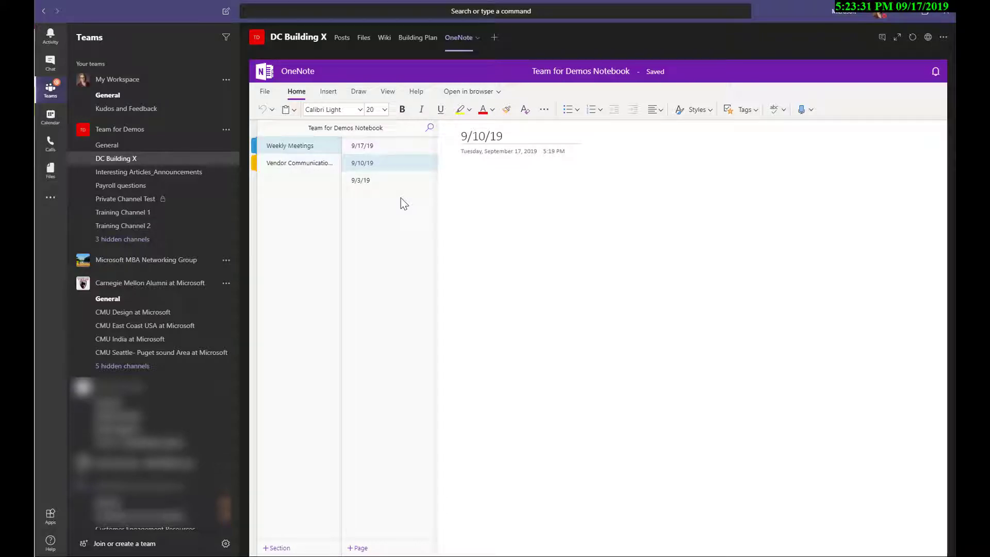
pyautogui.moveTo(310, 225)
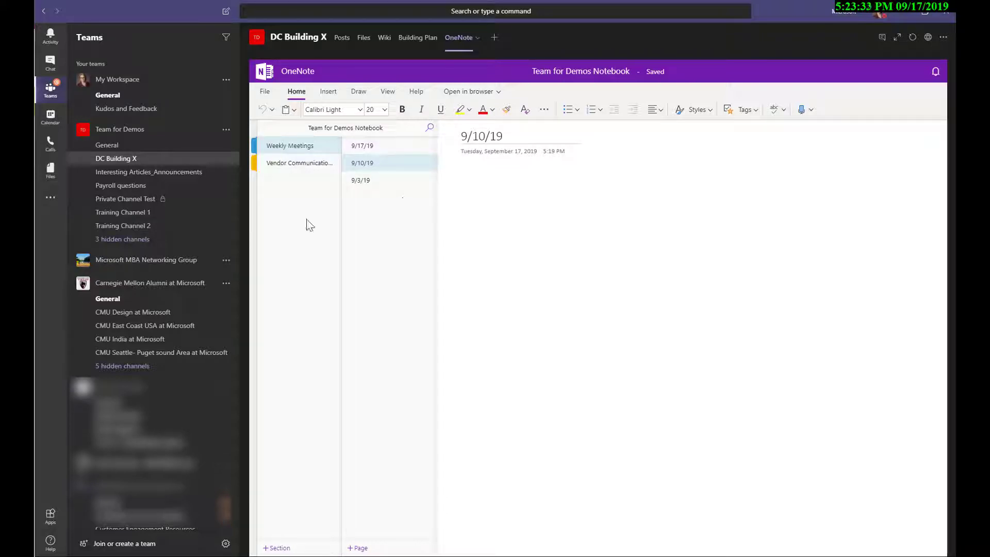
pyautogui.moveTo(307, 191)
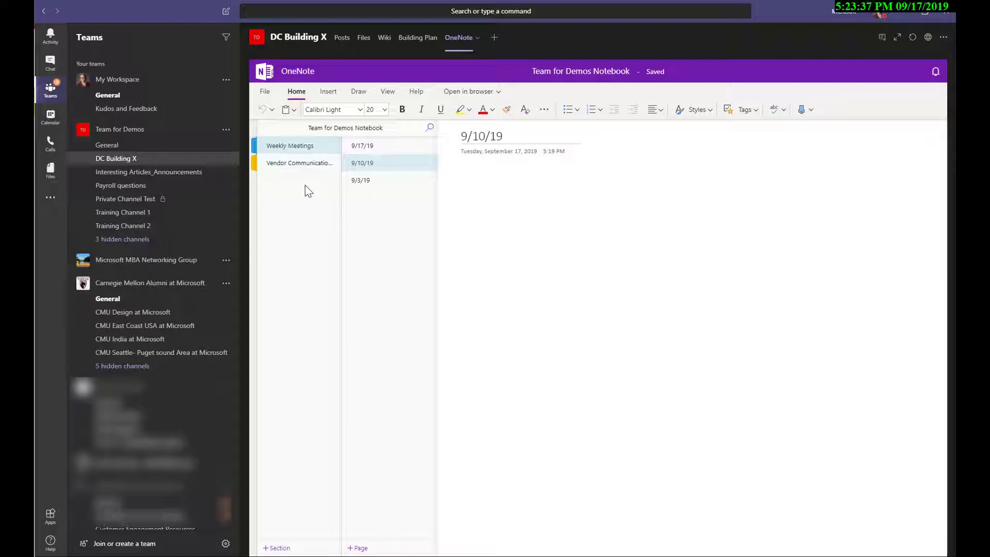
pyautogui.moveTo(417, 37)
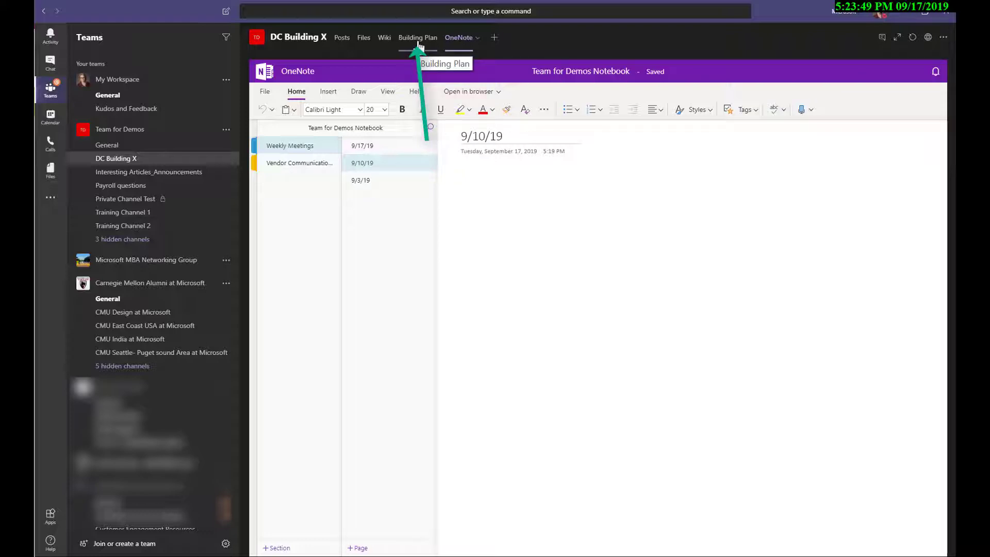
# Open the Building Plan Planner tab and view Charts showing 8 tasks left, 7 late
pyautogui.click(417, 38)
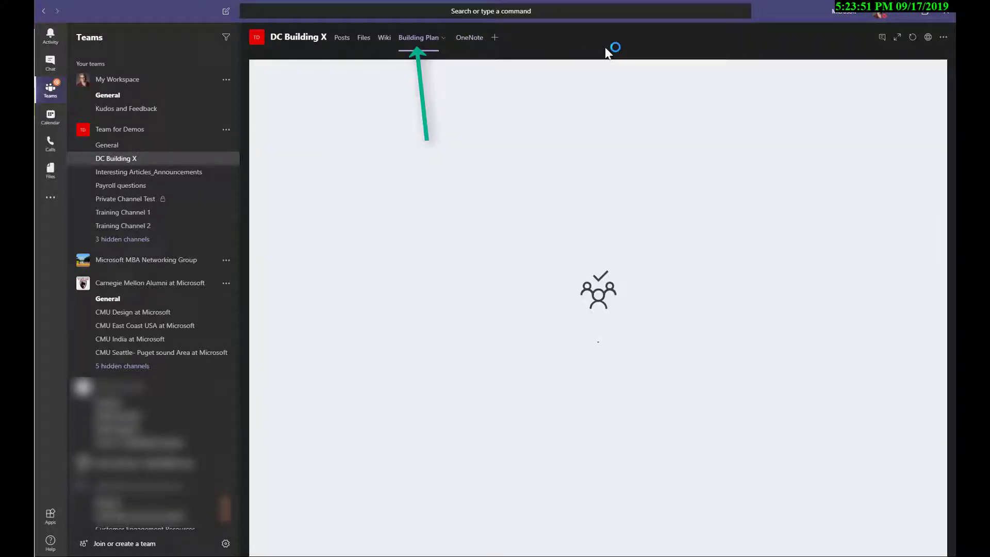
pyautogui.click(418, 37)
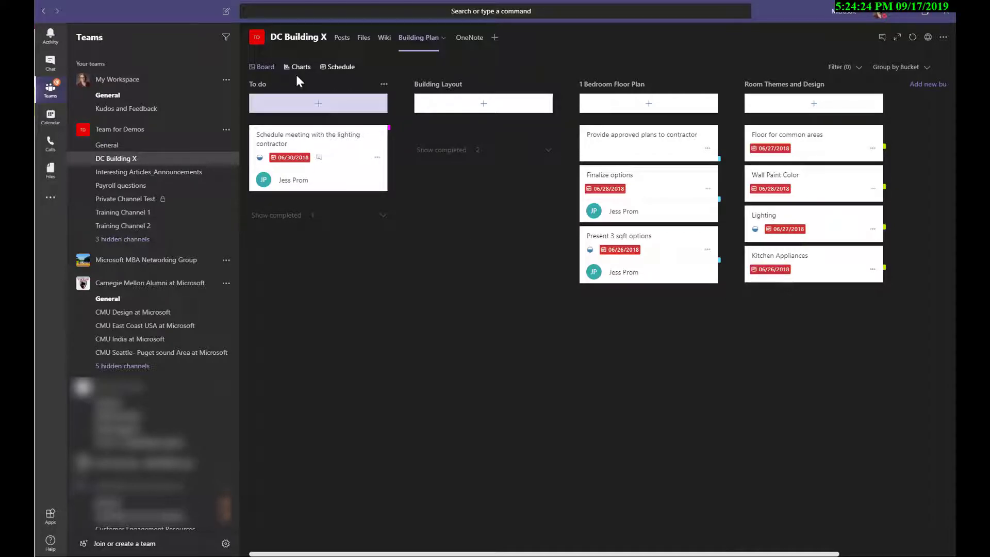
pyautogui.click(300, 67)
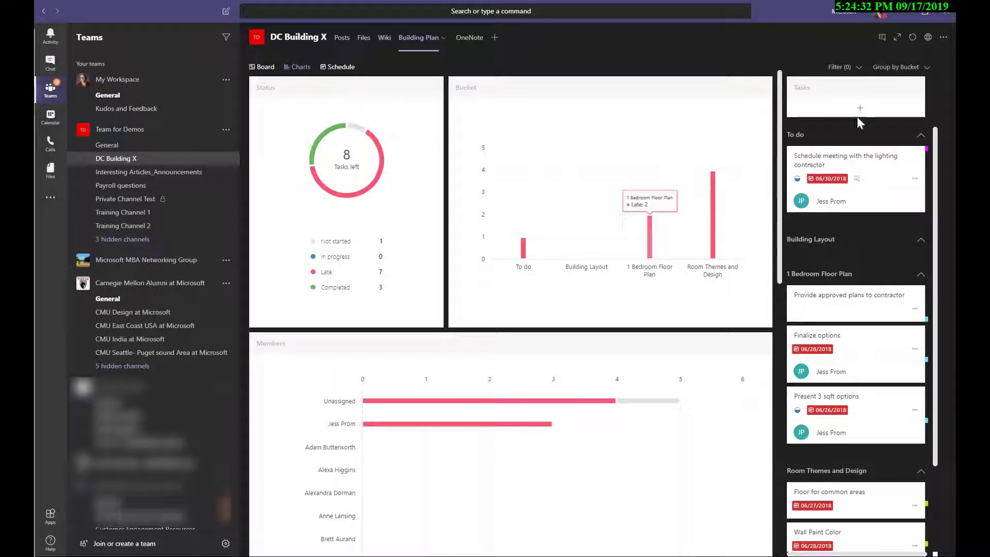
pyautogui.moveTo(881, 37)
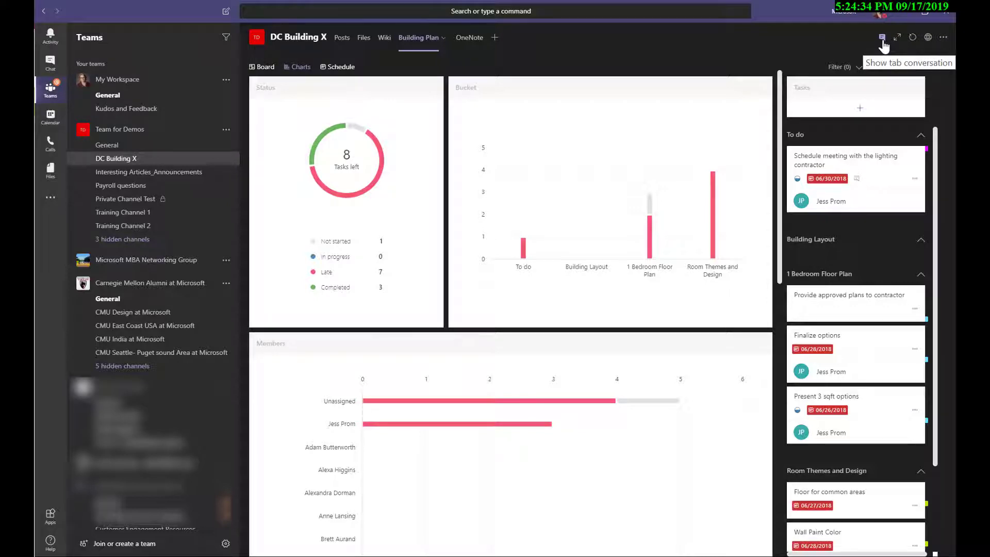
# Show the Building Plan tab conversation, then go to Training Channel 1's book-club poll
pyautogui.click(880, 37)
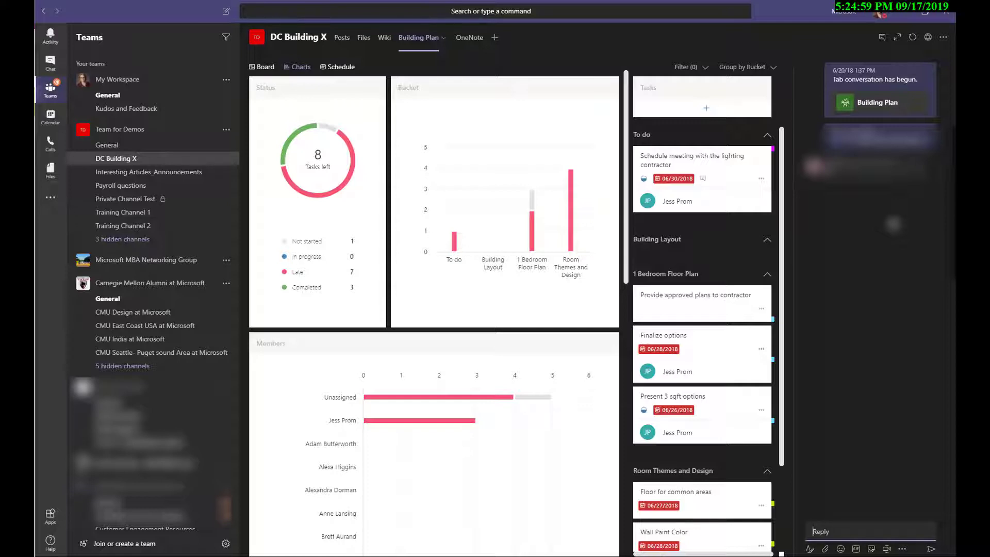
pyautogui.click(123, 211)
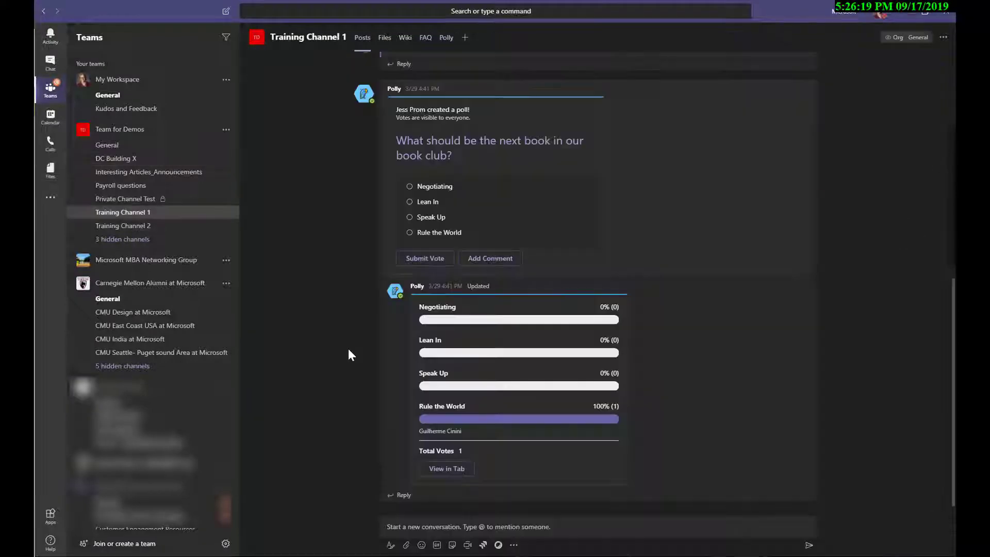